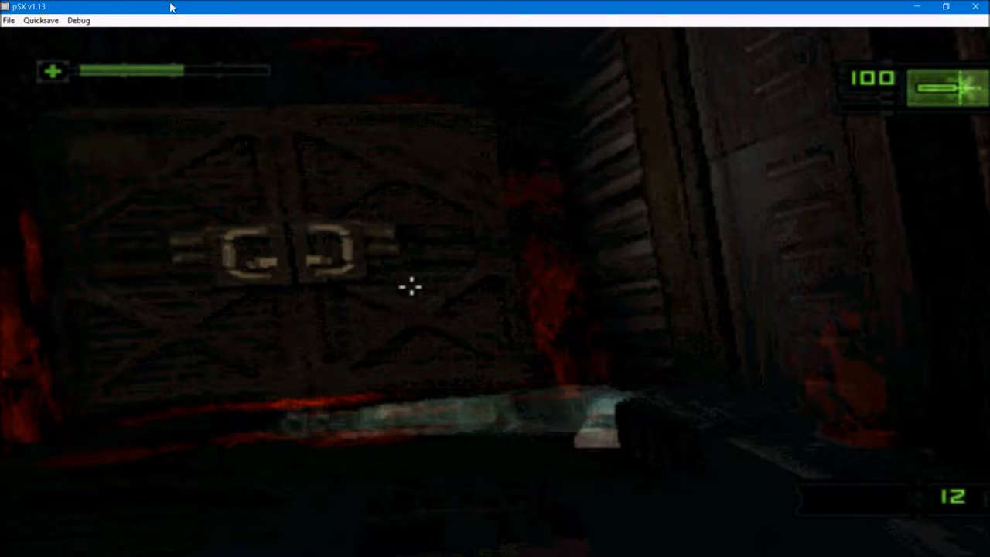
- Reach for the emulator menu while playing past the sealed door into the dark corridor
left_click(40, 20)
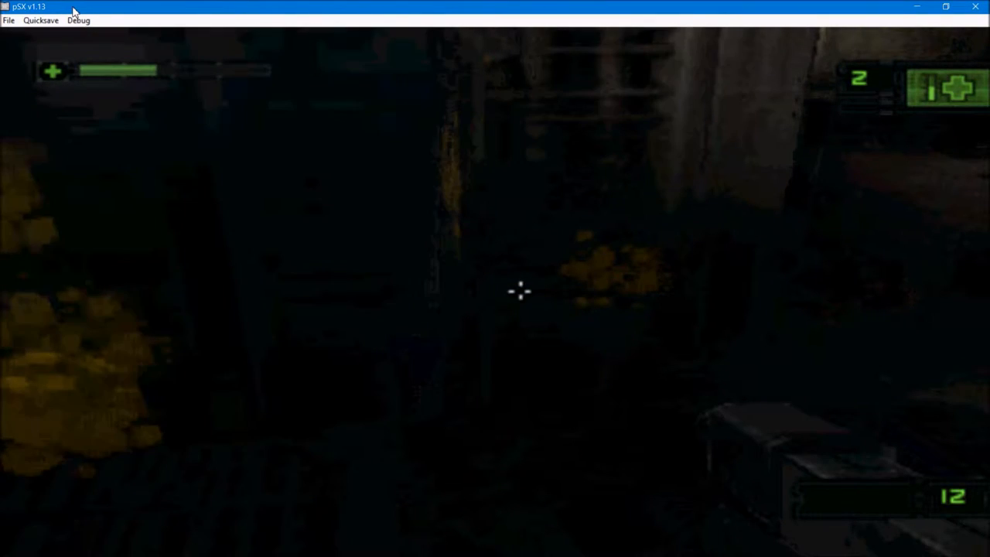
- Touch the emulator menu bar while advancing into the lit industrial room at full health
left_click(41, 20)
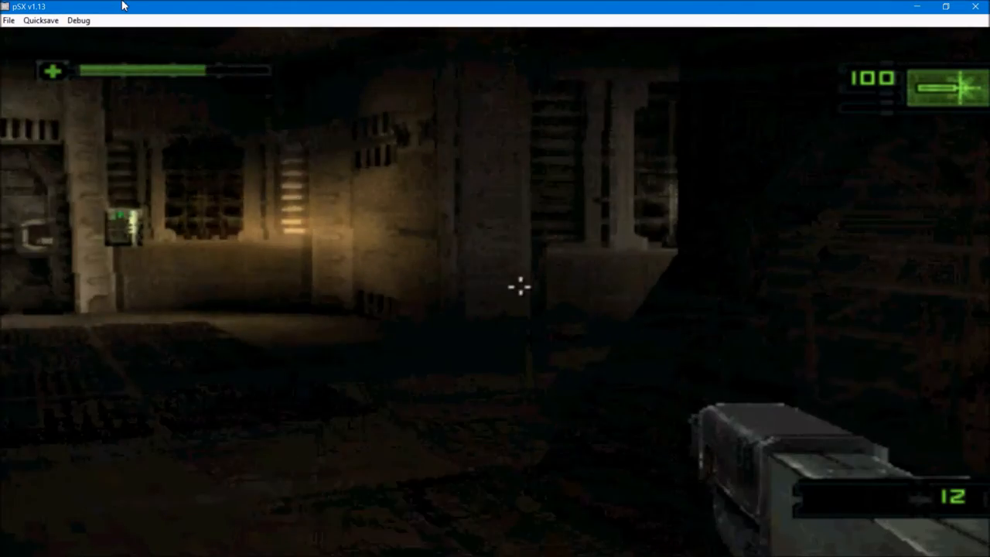
mouse_move(520, 287)
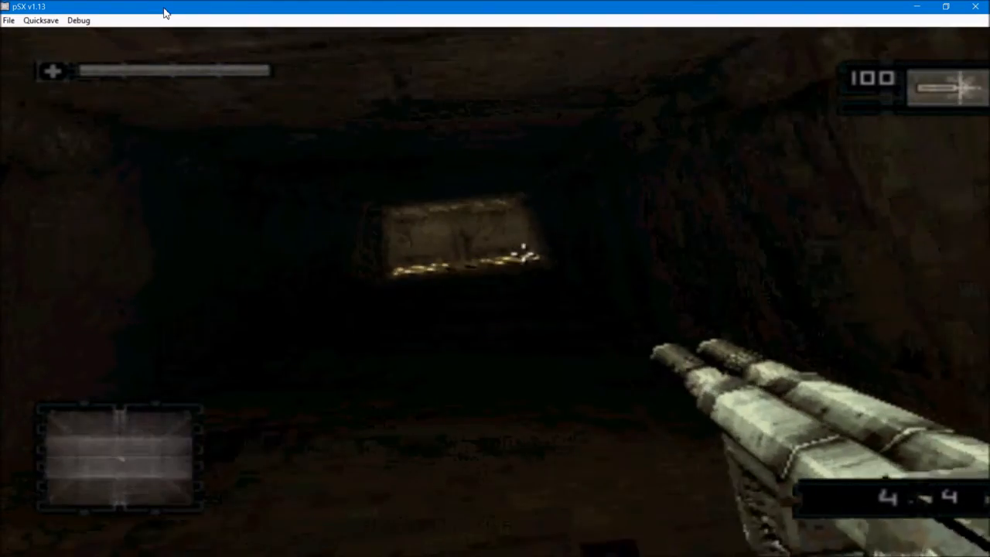
- Use a Quicksave menu slot, then push forward into the dark chamber with ammo at 8 and 4
left_click(41, 20)
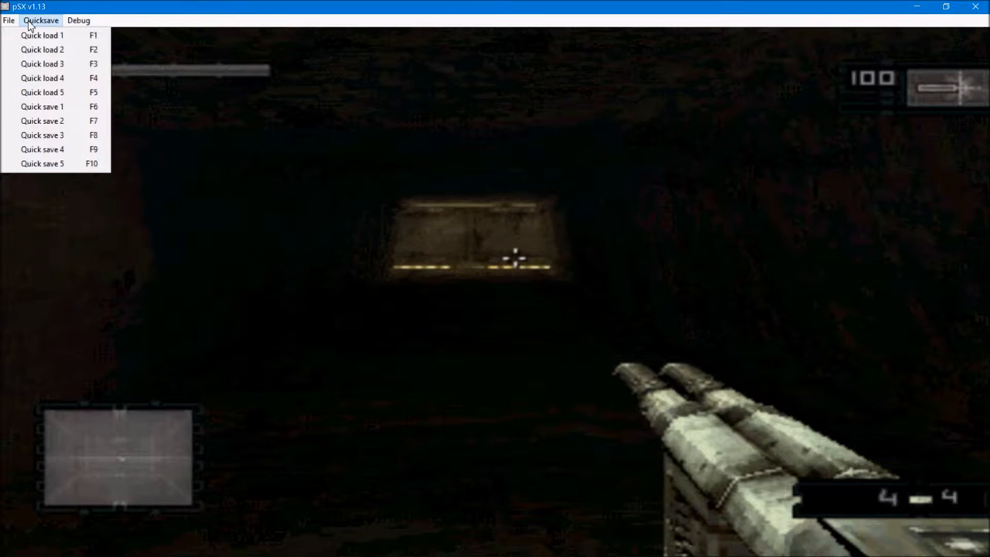
left_click(42, 107)
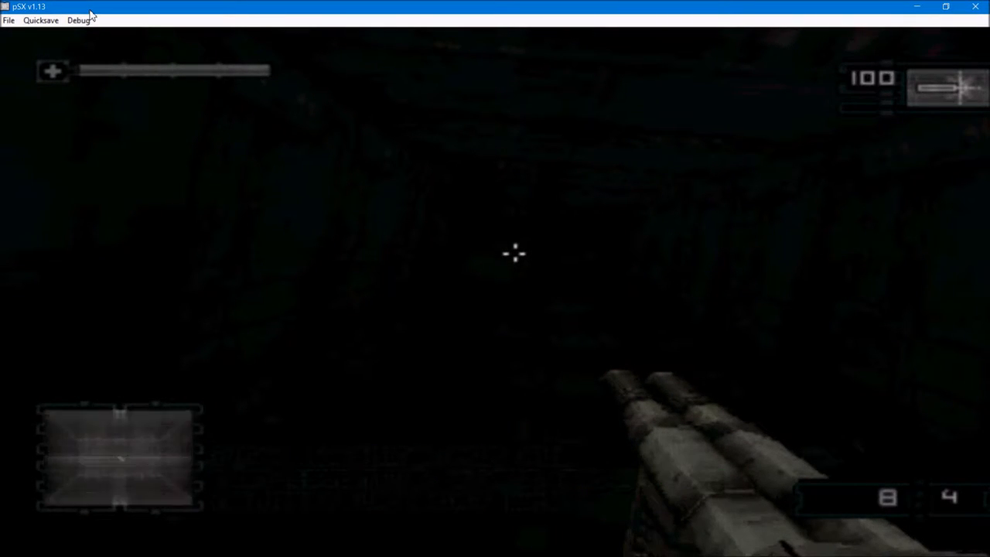
- Restore the game from quicksave slot 1, returning to the dark chamber
left_click(40, 20)
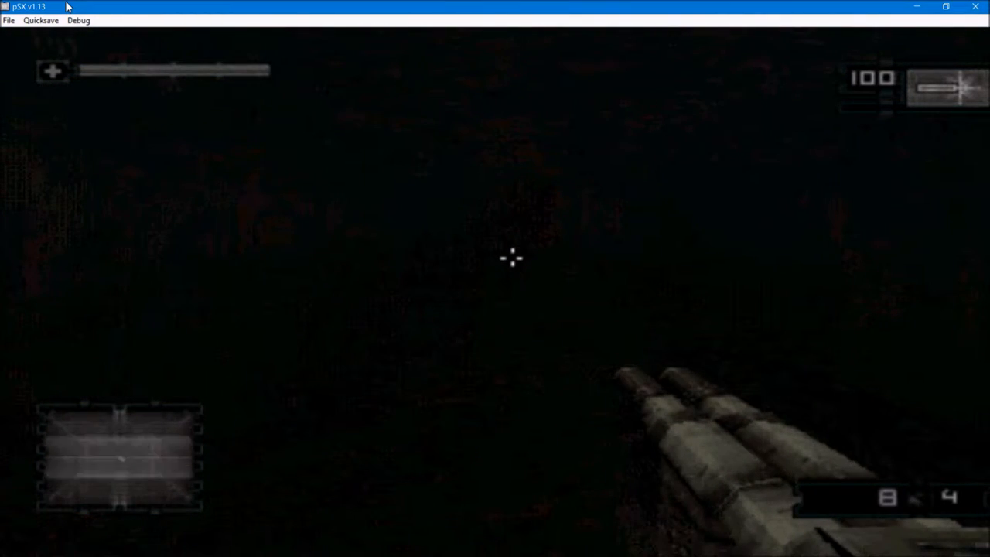
left_click(40, 20)
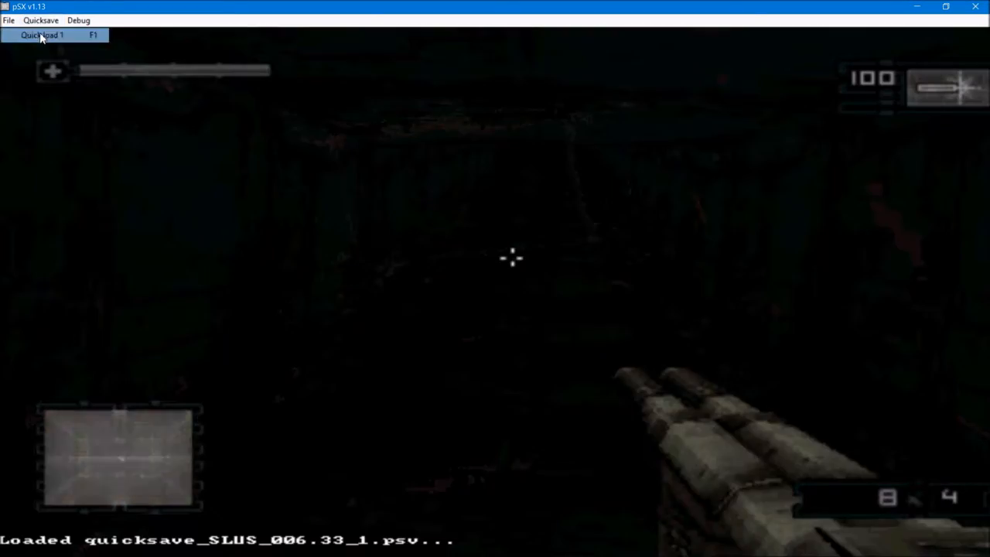
- Reload quicksave slot 1 and walk forward through the stone corridor
left_click(42, 34)
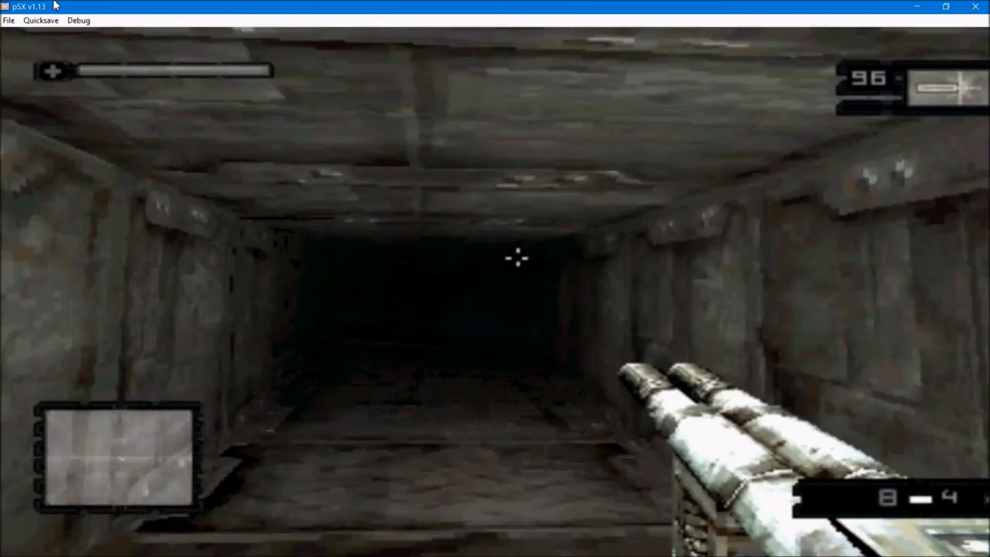
key("w")
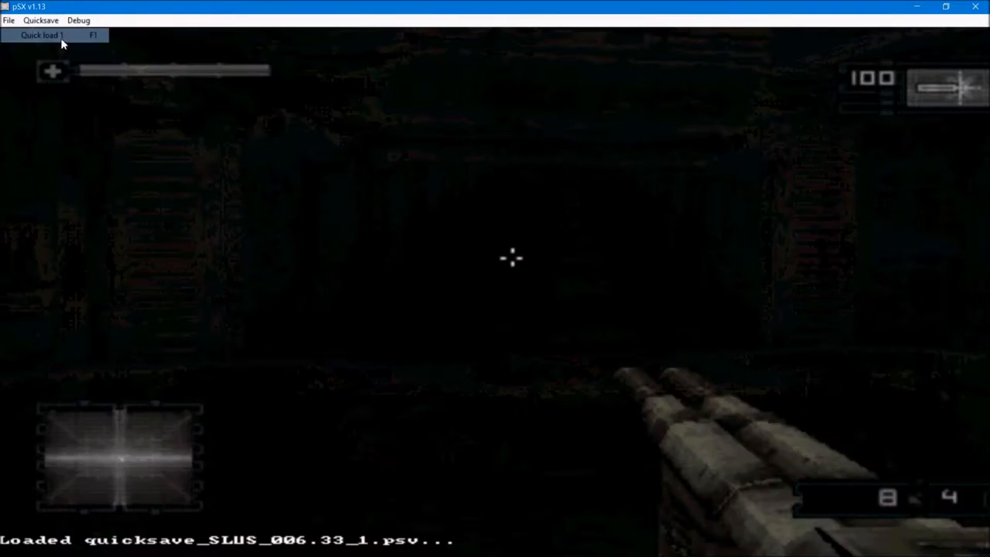
- Reload slot 1 twice via the Quicksave menu and continue into the blood-splashed corridor
left_click(42, 34)
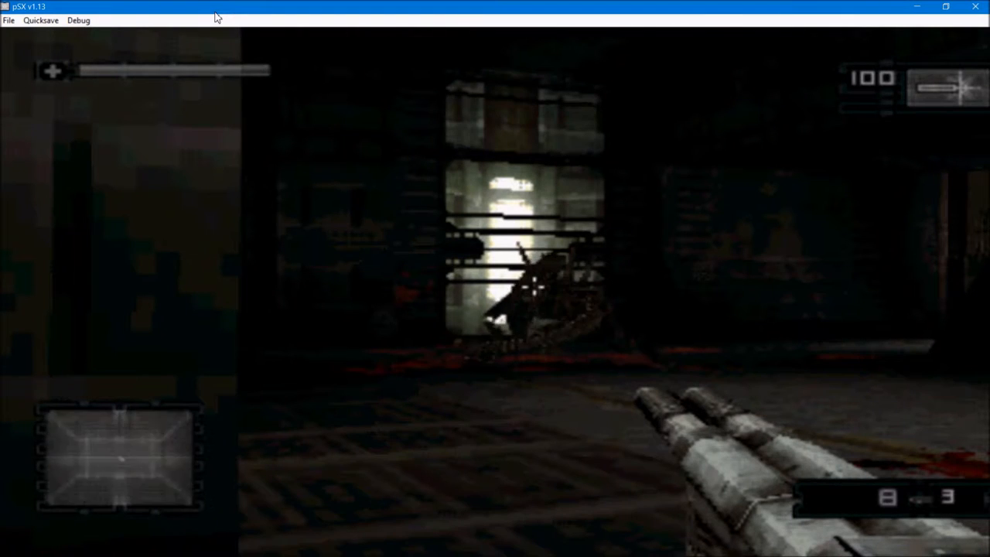
left_click(40, 20)
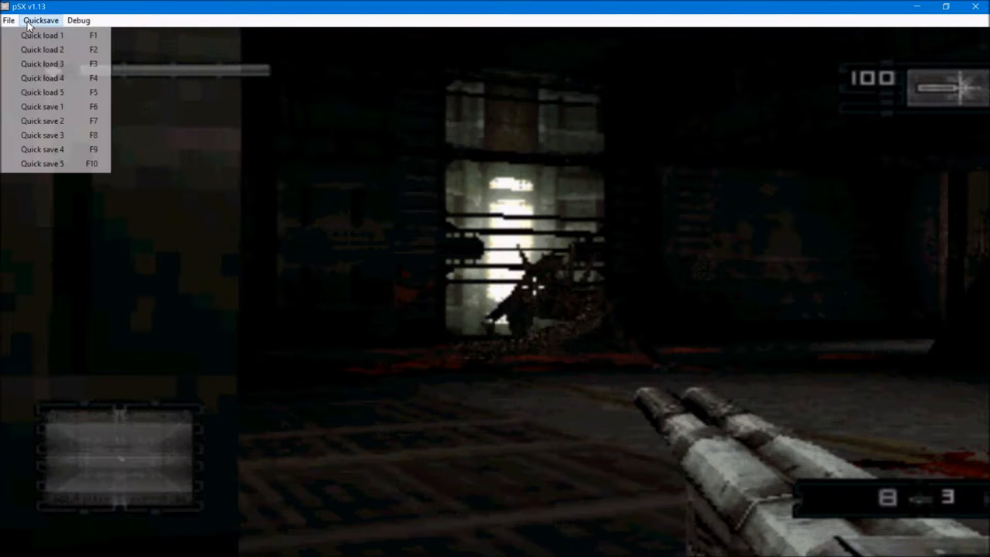
left_click(43, 34)
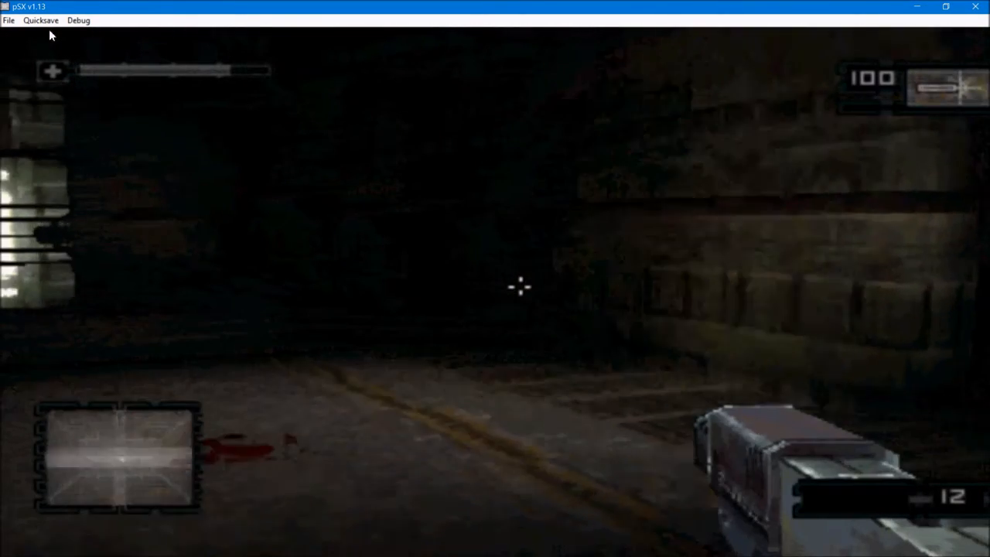
- Store progress in Quick save 1 (F6) and push on into the blood-stained passage
left_click(40, 20)
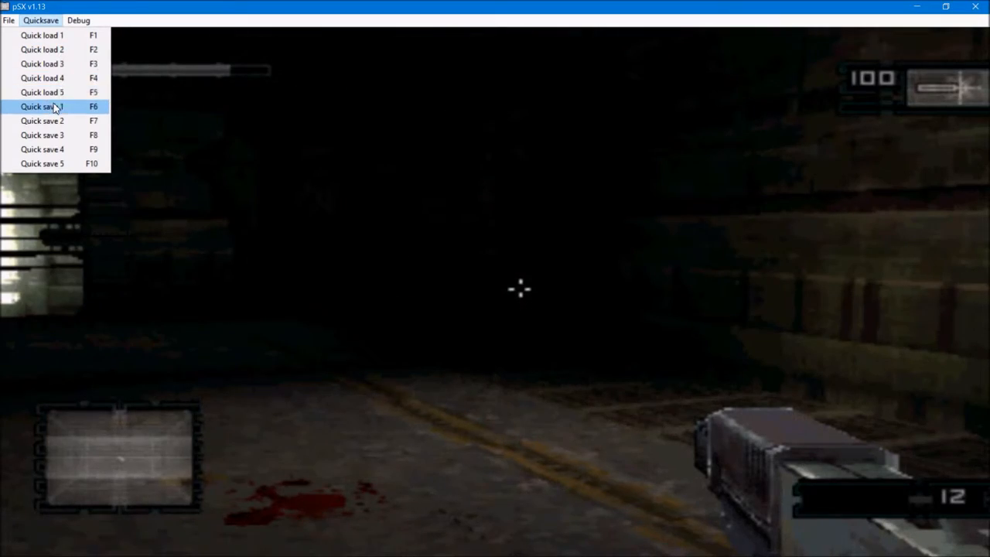
left_click(43, 106)
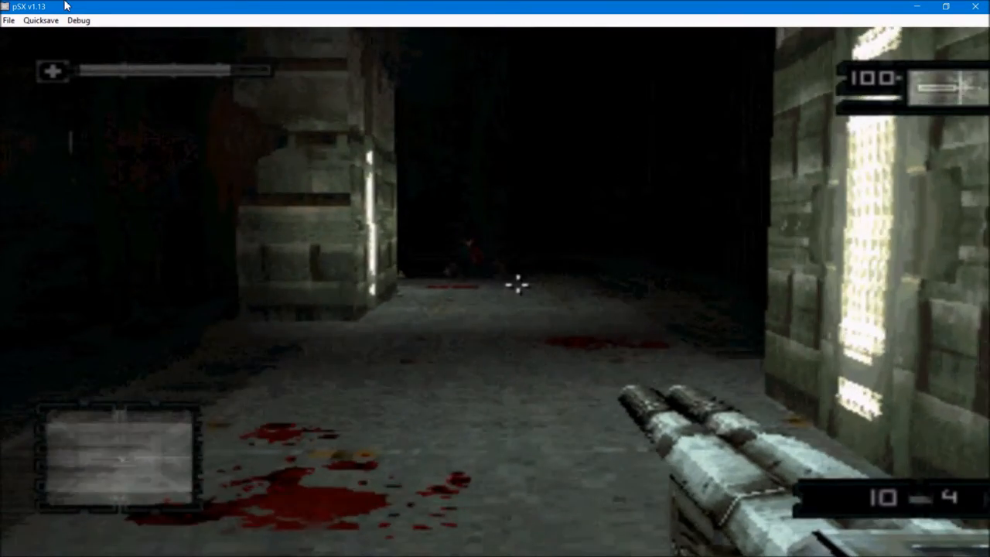
- Climb the ladder into the control room with the glowing wall screen, then reach for the Quicksave menu
left_click(520, 286)
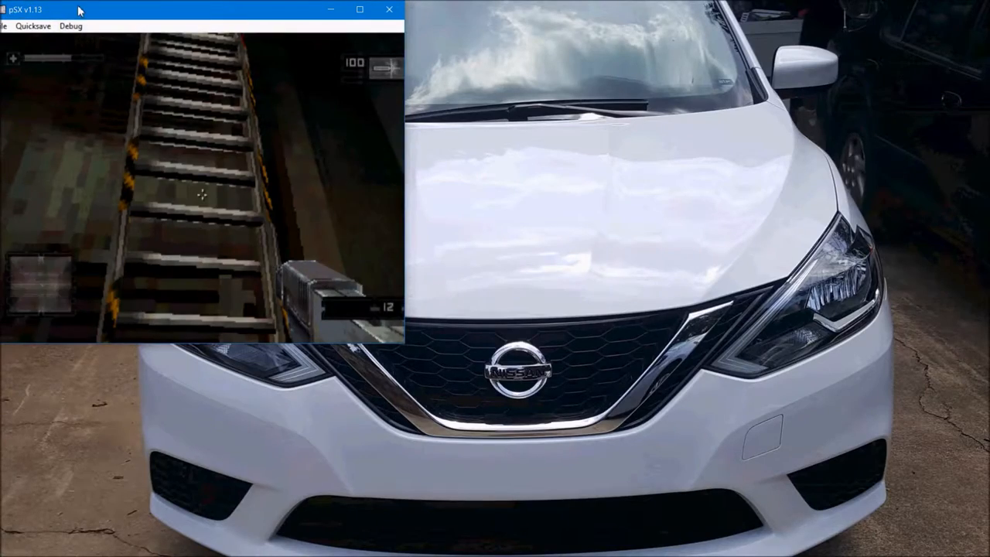
left_click(40, 20)
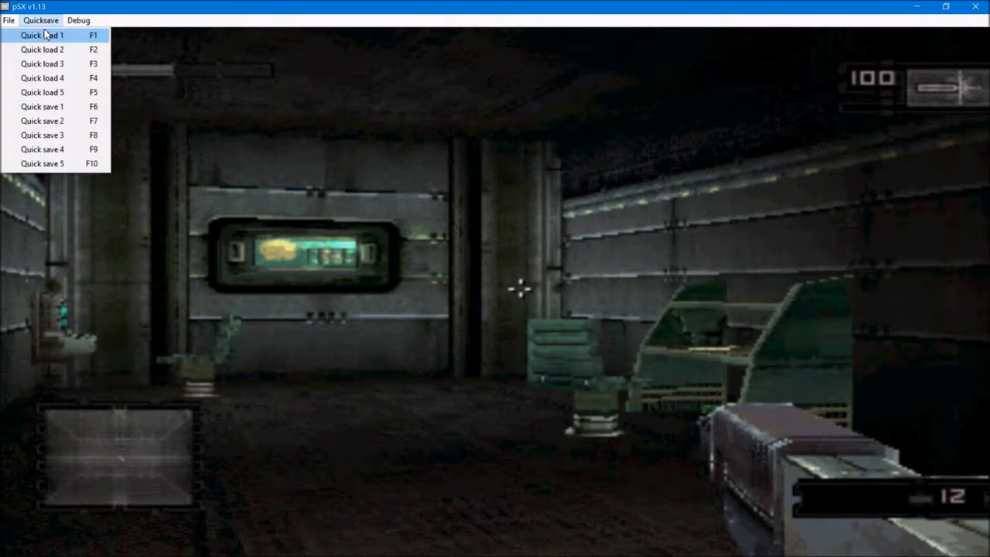
- Reload Quick load 1 (F1), landing back at the striped ladder shaft, and bring the Quicksave menu back up
left_click(42, 34)
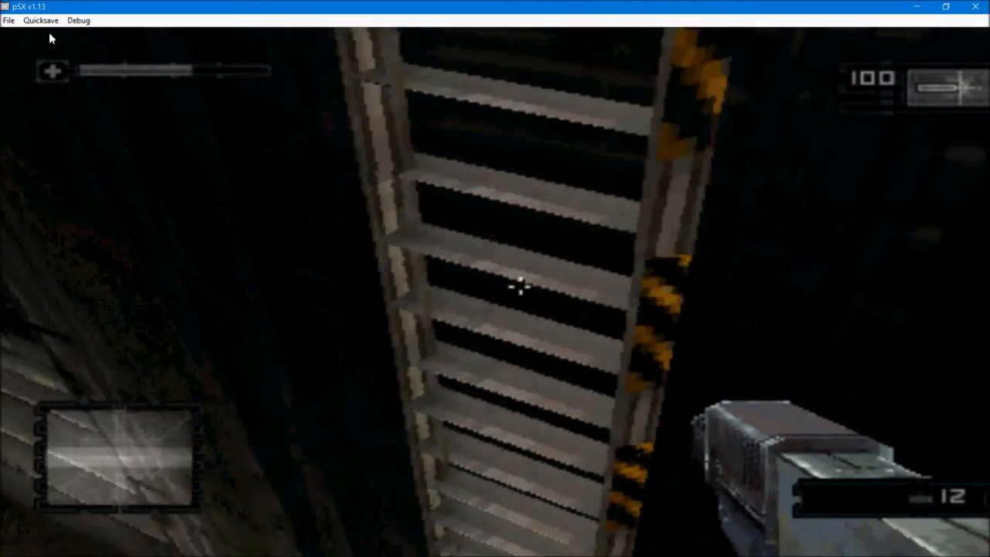
mouse_move(518, 286)
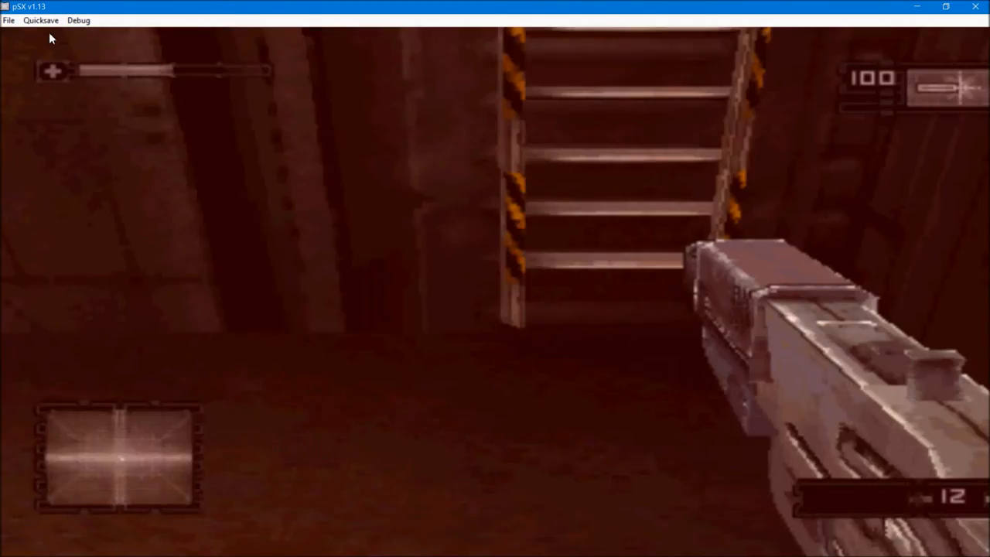
left_click(40, 20)
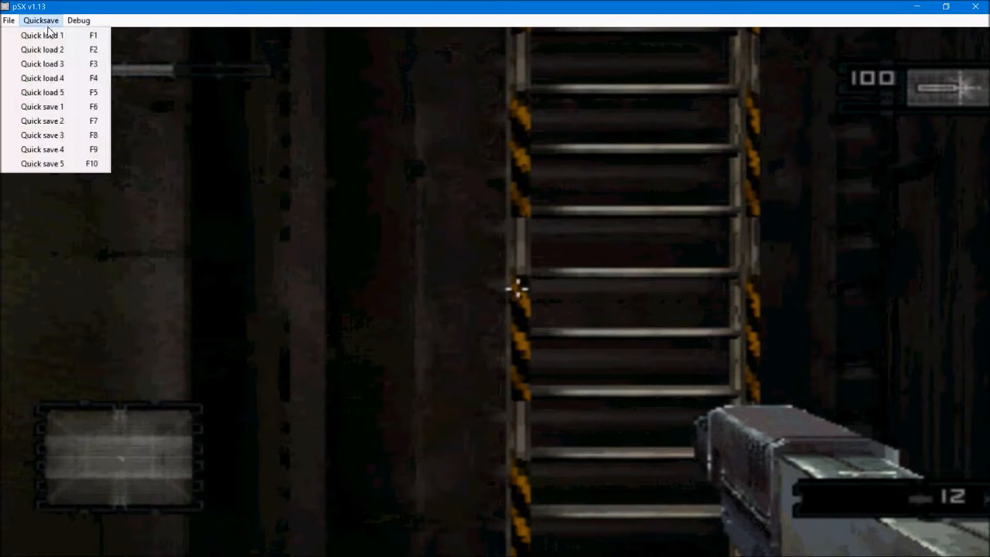
- Dismiss the Quicksave menu and play on until the pause menu with sound and control options appears
left_click(42, 34)
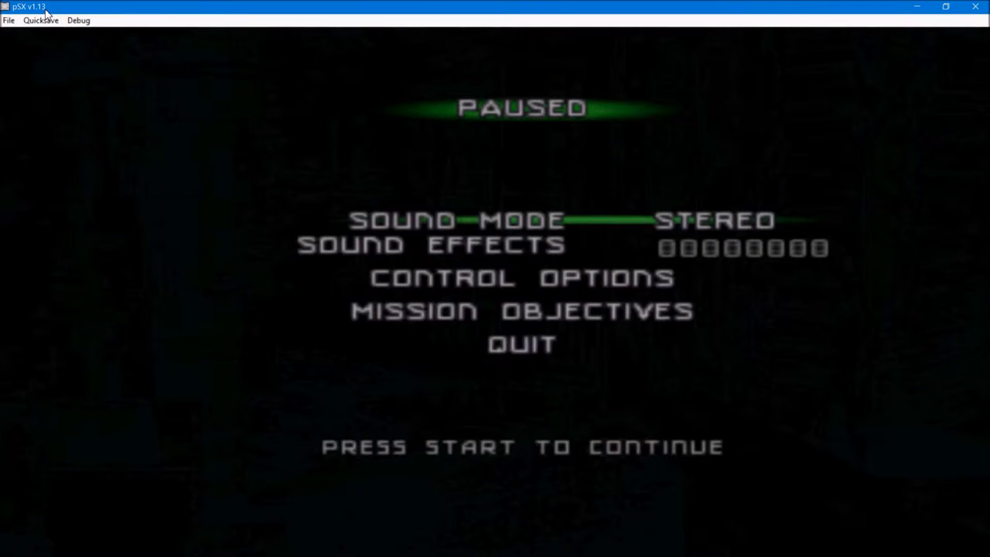
- Quicksave to slot 1 at the walkway, resume play, then quicksave to slot 1 again before the ladder
left_click(40, 20)
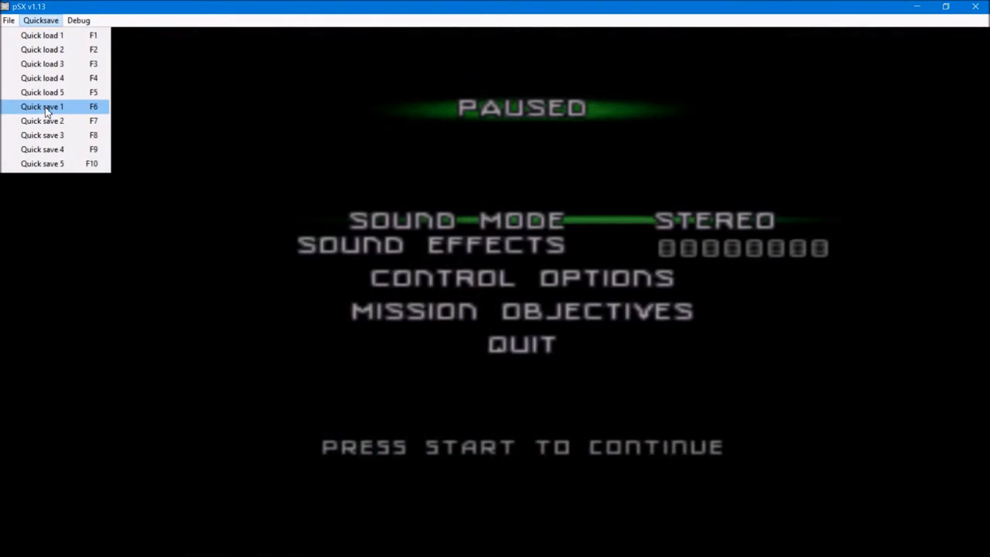
left_click(41, 105)
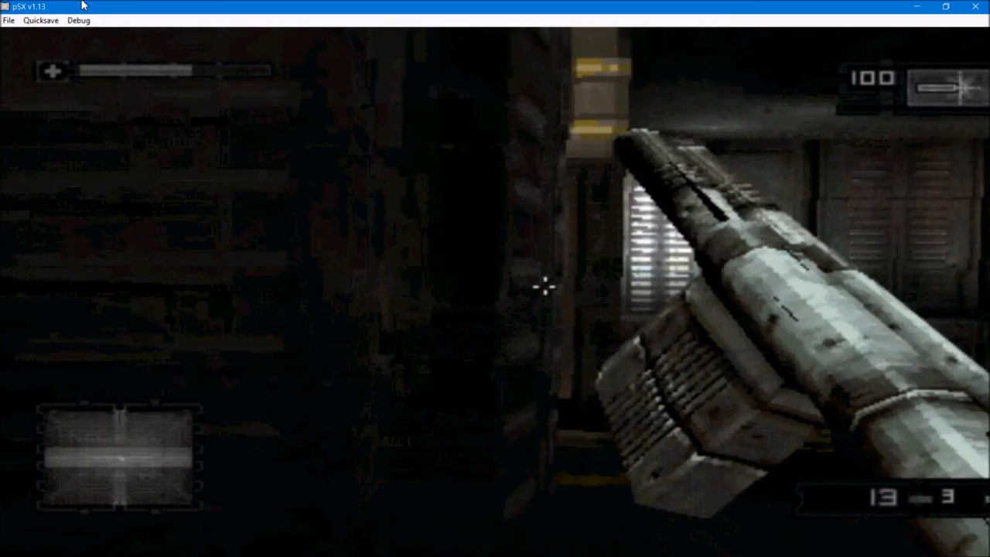
left_click(495, 278)
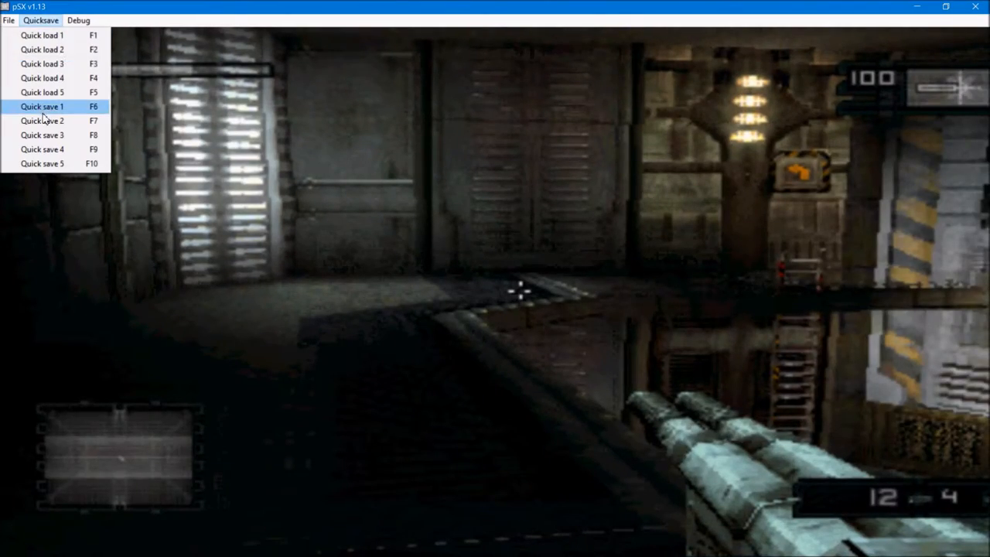
left_click(42, 106)
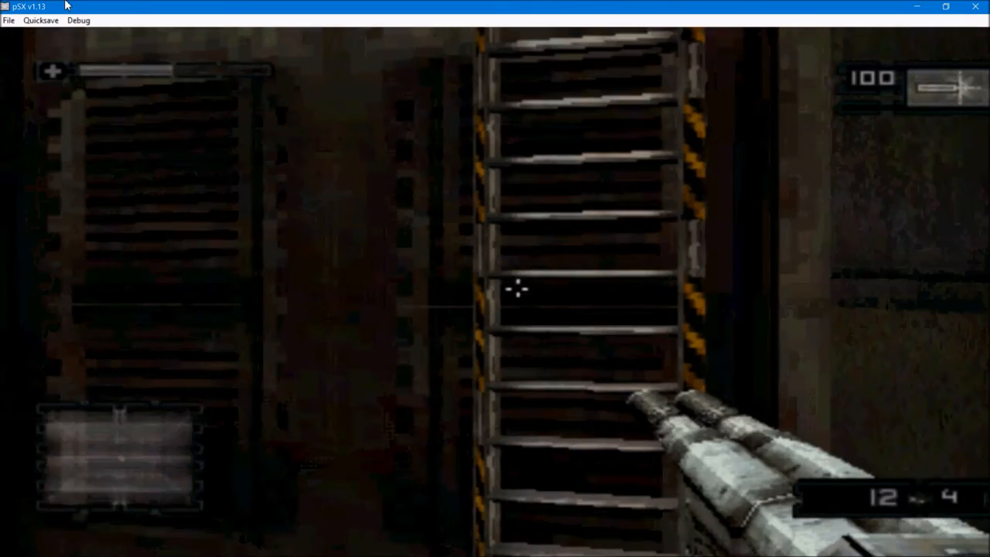
- Quick load slot 1 to restore the game near the ladder
left_click(40, 20)
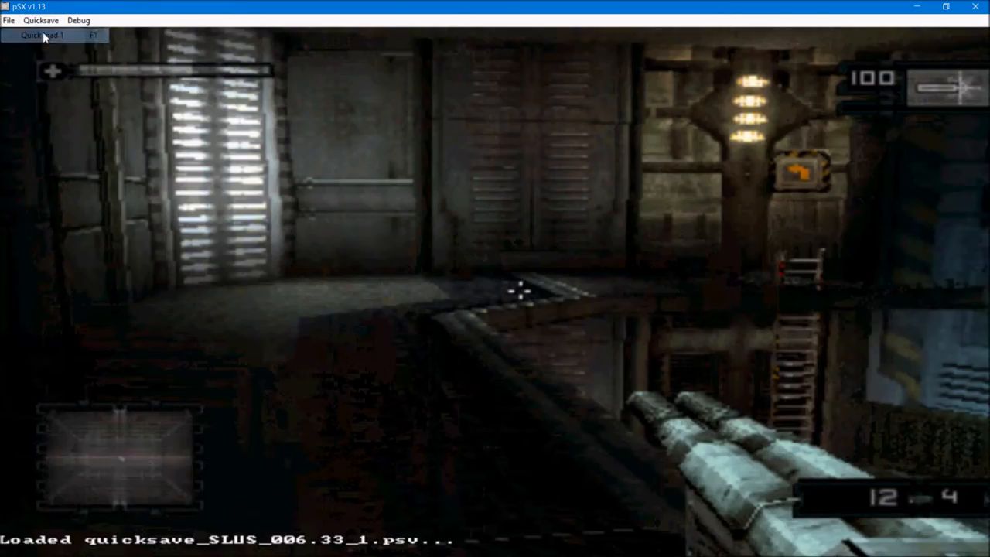
left_click(43, 34)
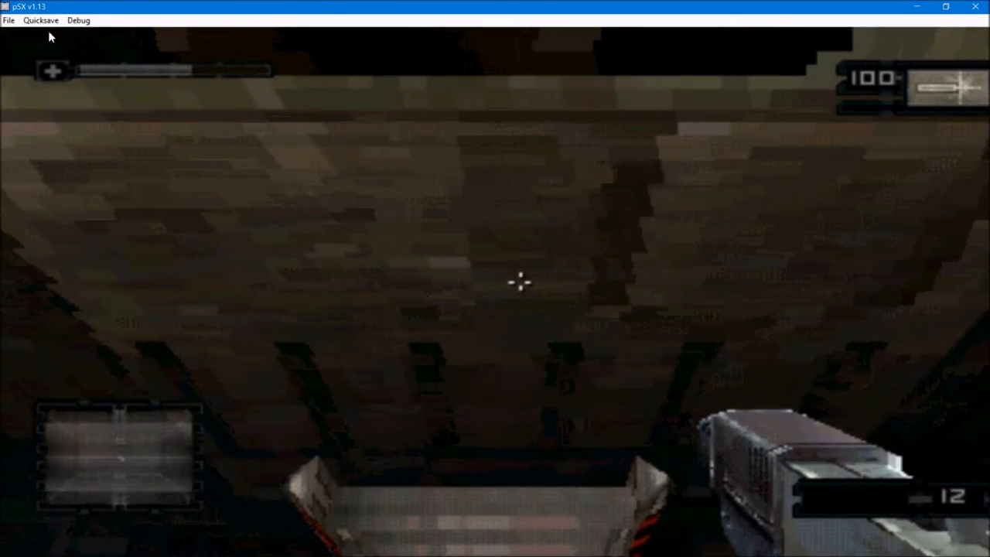
- After playing on and fighting the alien, quick load slot 1 again, returning with health at 100
left_click(41, 20)
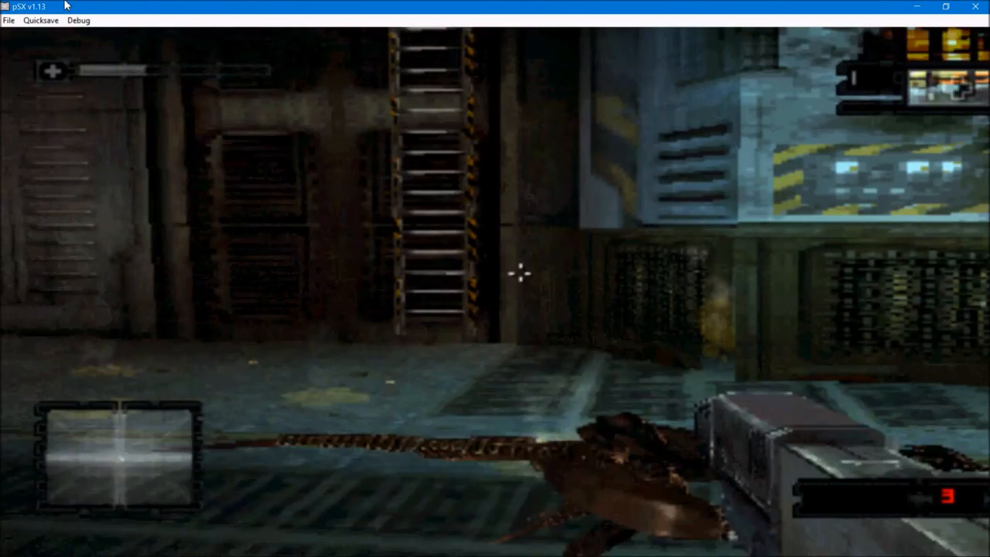
left_click(40, 20)
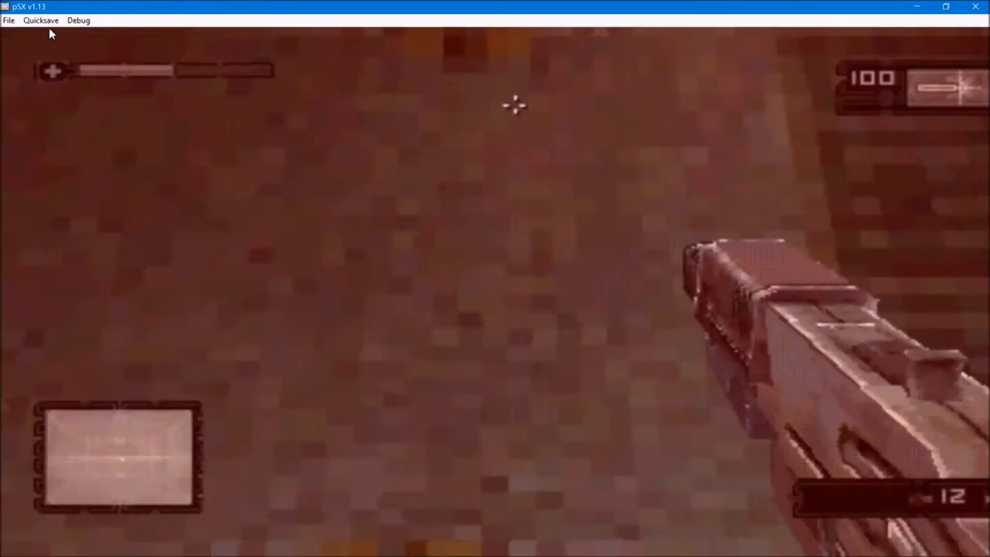
left_click(40, 20)
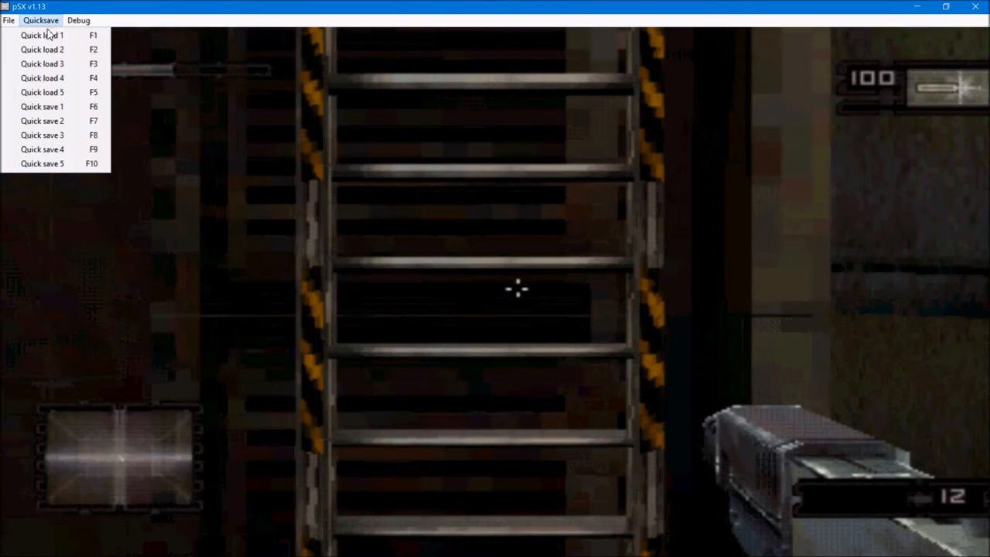
left_click(42, 34)
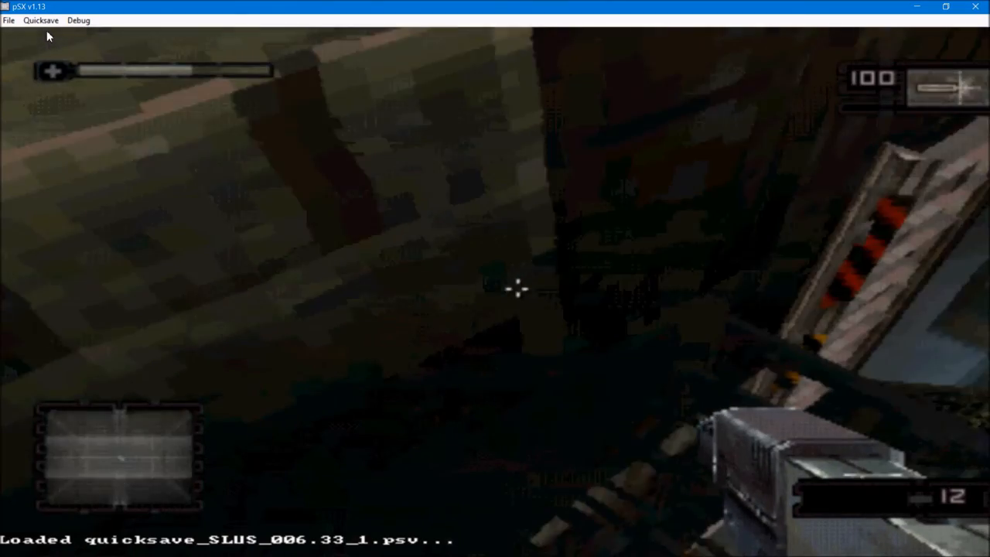